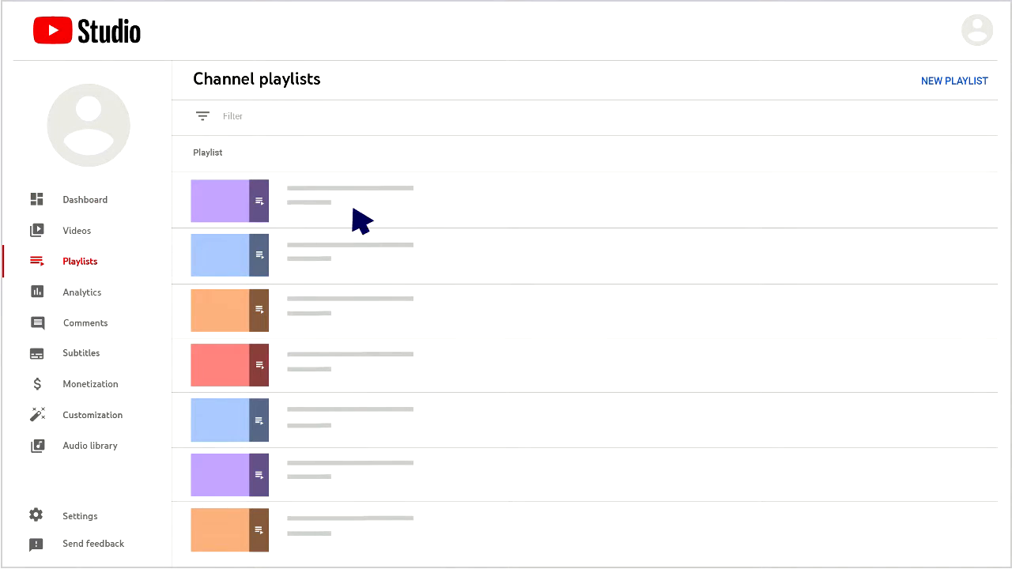
pyautogui.moveTo(954, 81)
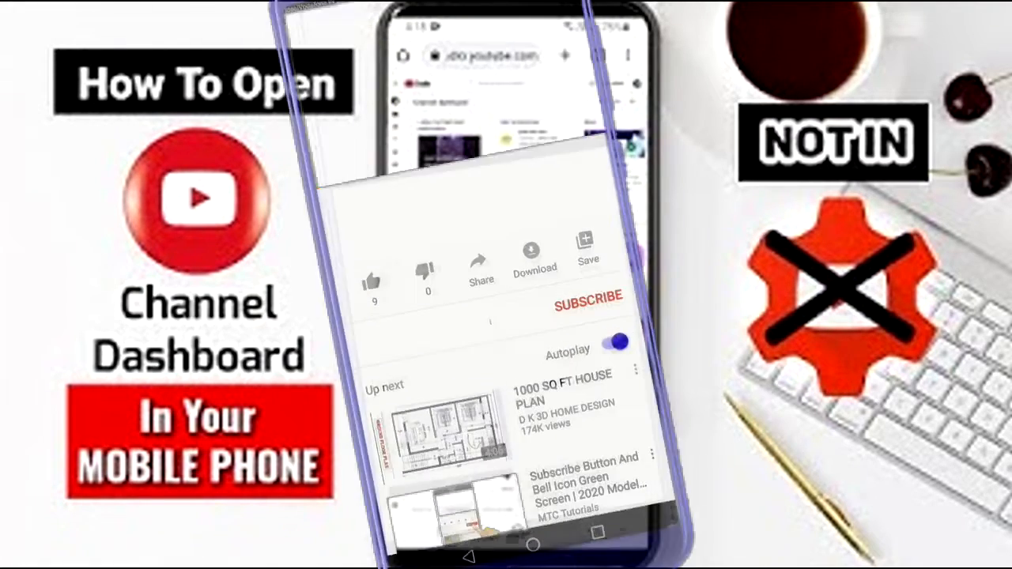
# - Subscribe to the channel from its page in the Studio app
pyautogui.click(370, 282)
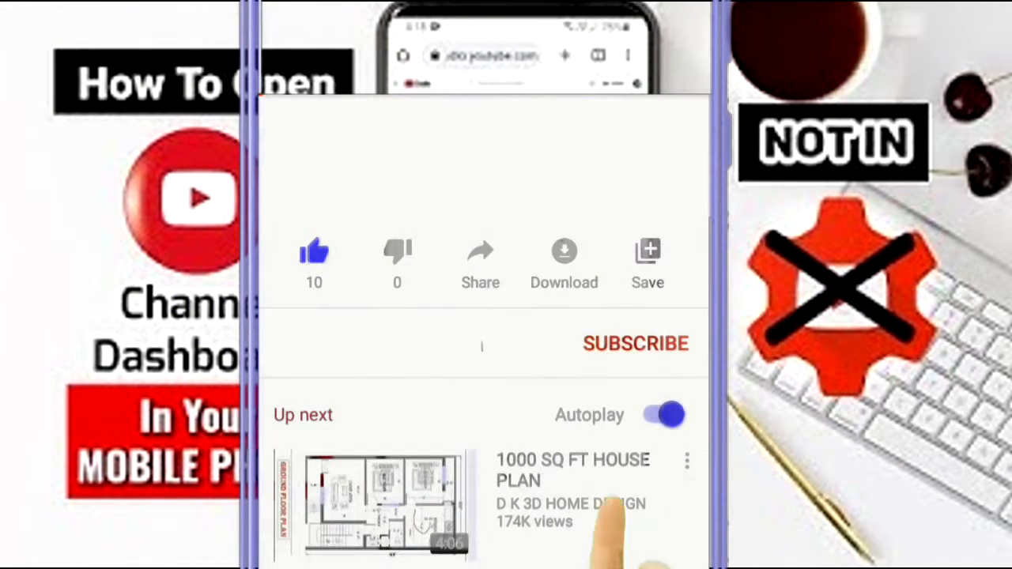
pyautogui.click(634, 345)
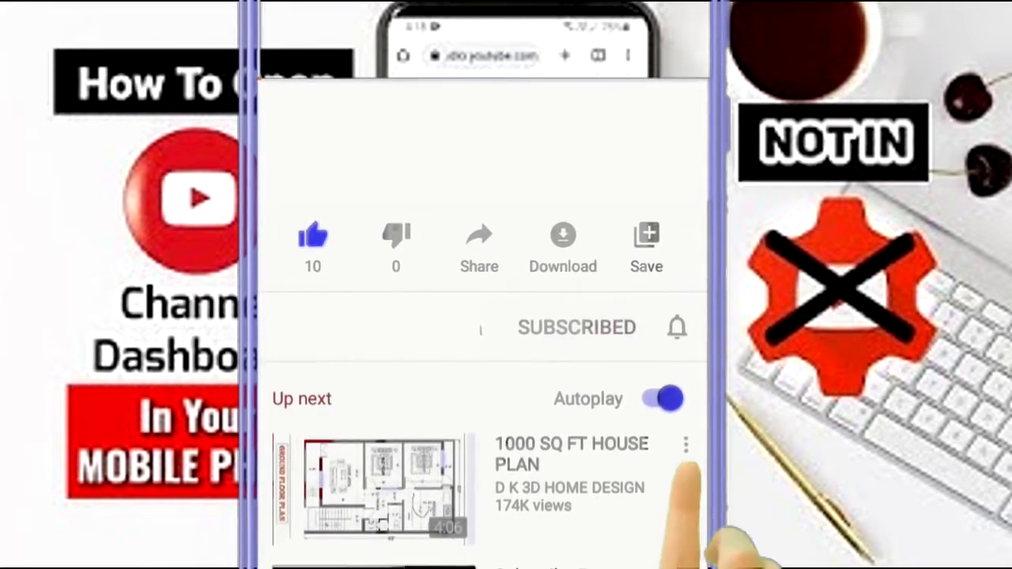
pyautogui.click(677, 327)
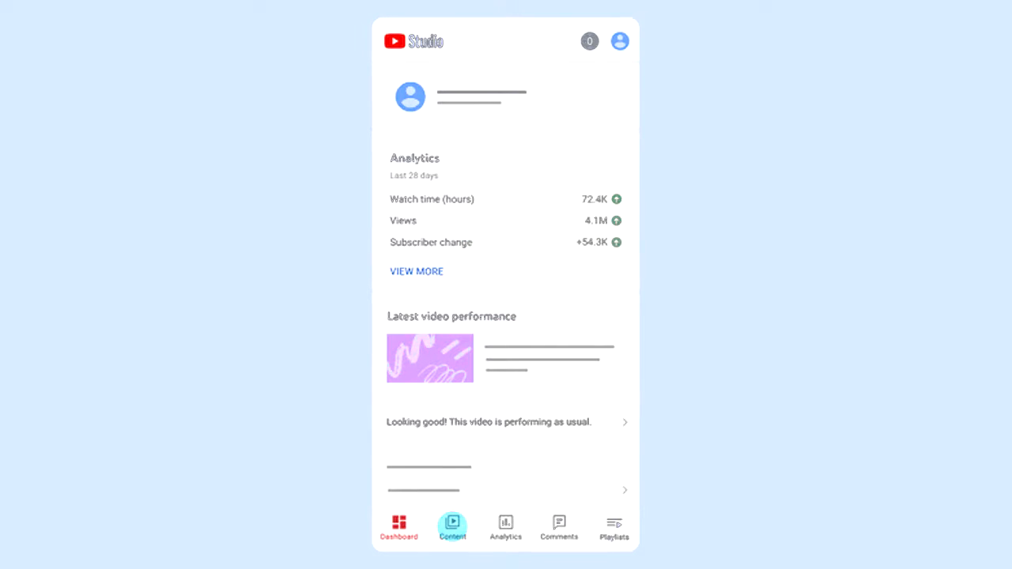
# - View the channel's analytics overview, then the list of uploaded videos
pyautogui.click(506, 529)
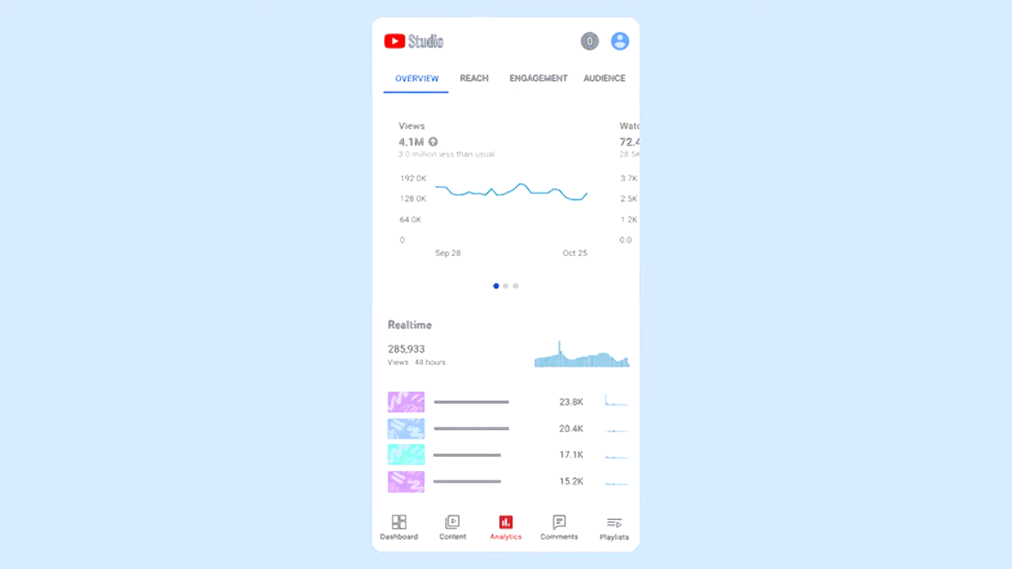
pyautogui.click(560, 528)
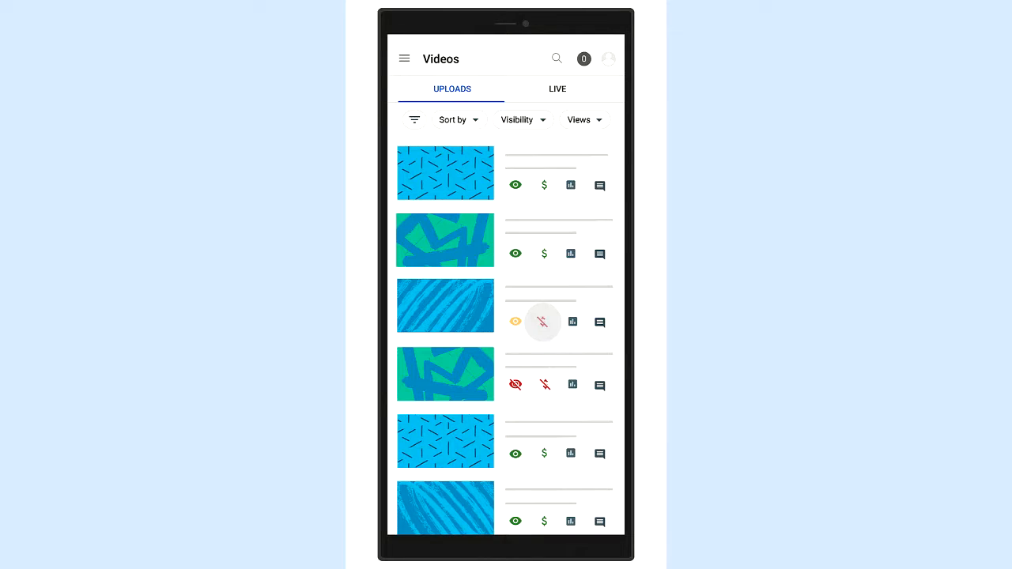
pyautogui.click(446, 306)
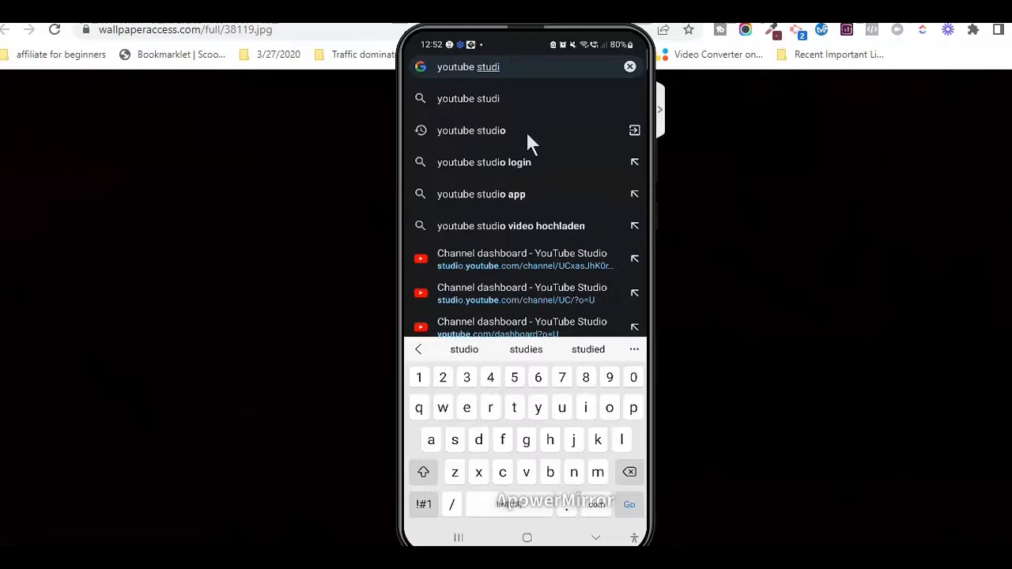
# - Search Google for 'youtube studio' and open the studio.youtube.com result in a new tab
pyautogui.click(471, 129)
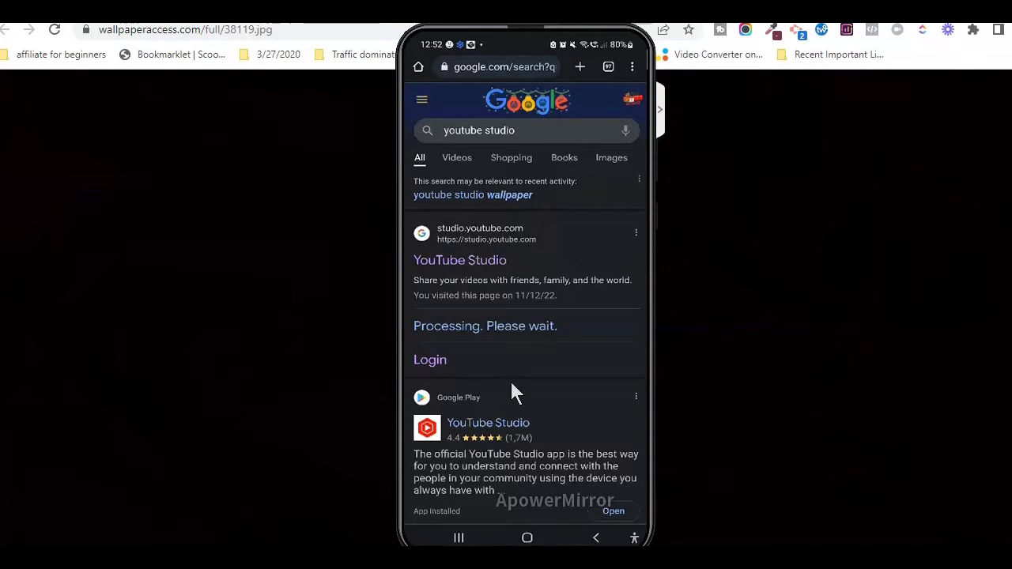
pyautogui.scroll(-3)
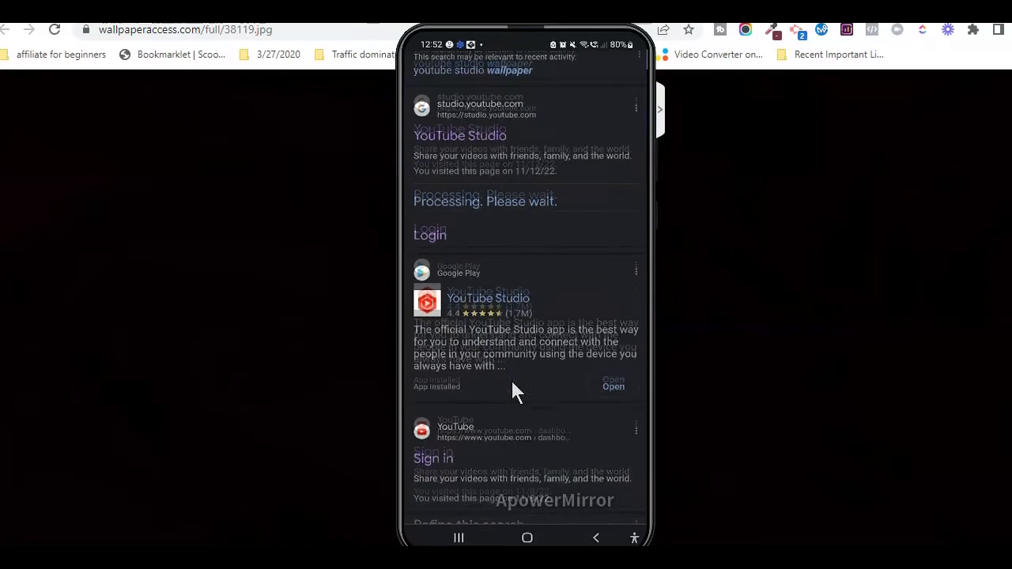
pyautogui.scroll(-3)
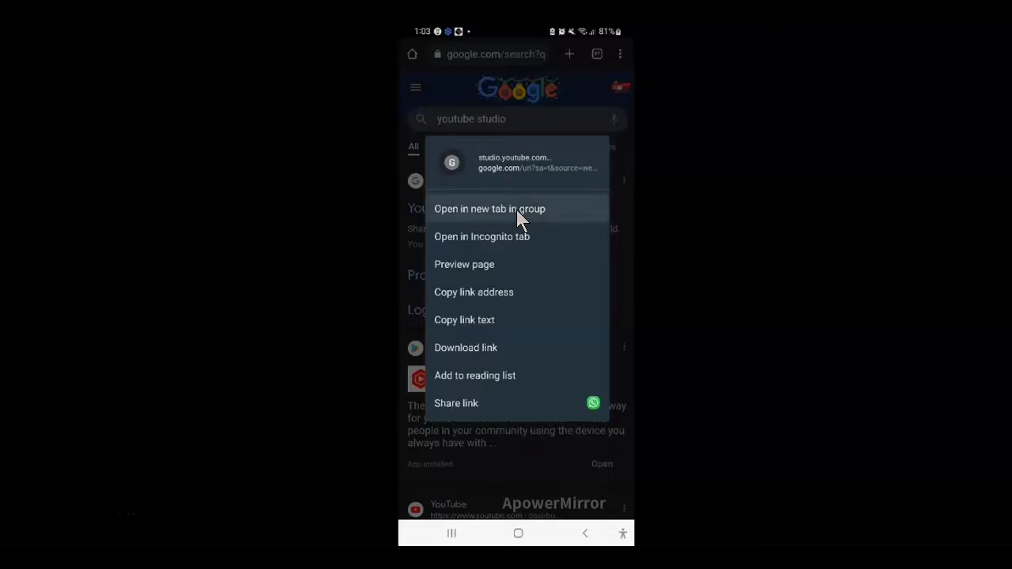
pyautogui.click(489, 209)
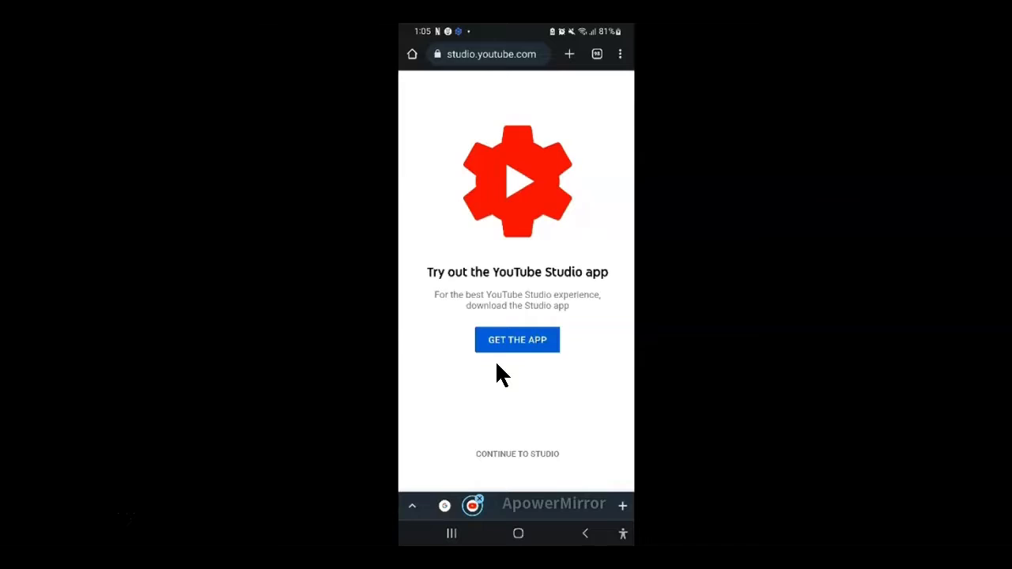
pyautogui.moveTo(505, 76)
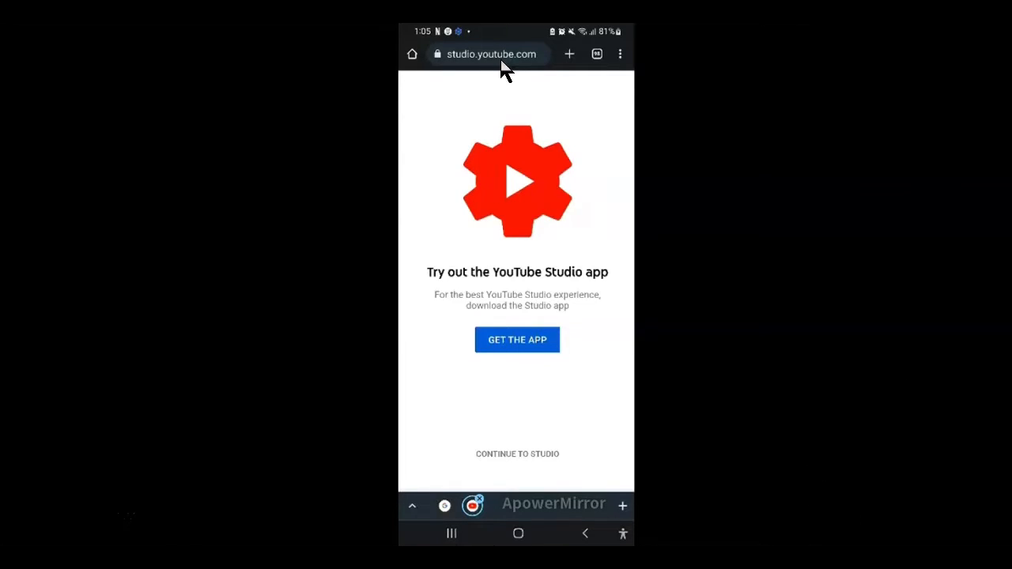
pyautogui.moveTo(515, 364)
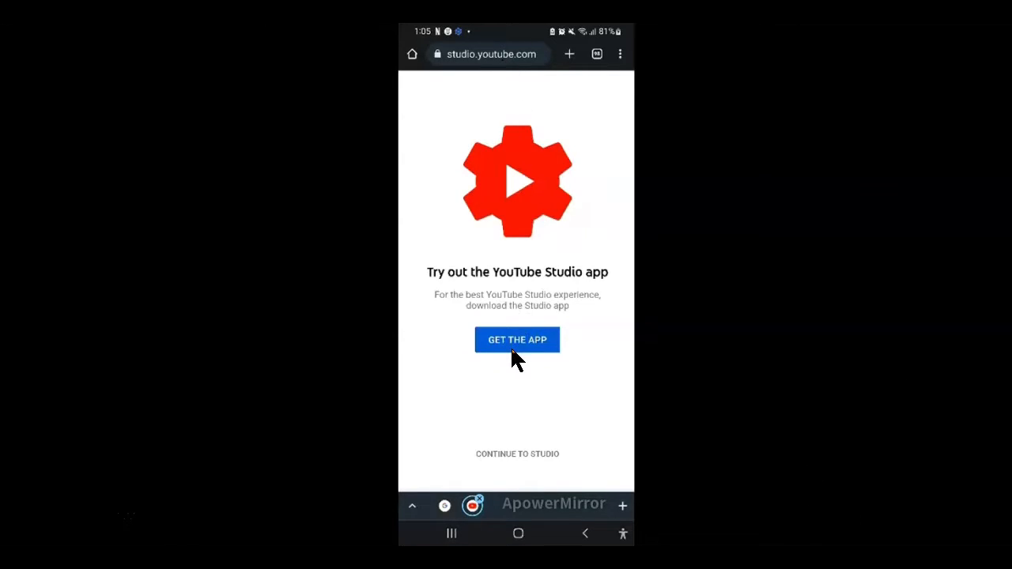
pyautogui.moveTo(497, 366)
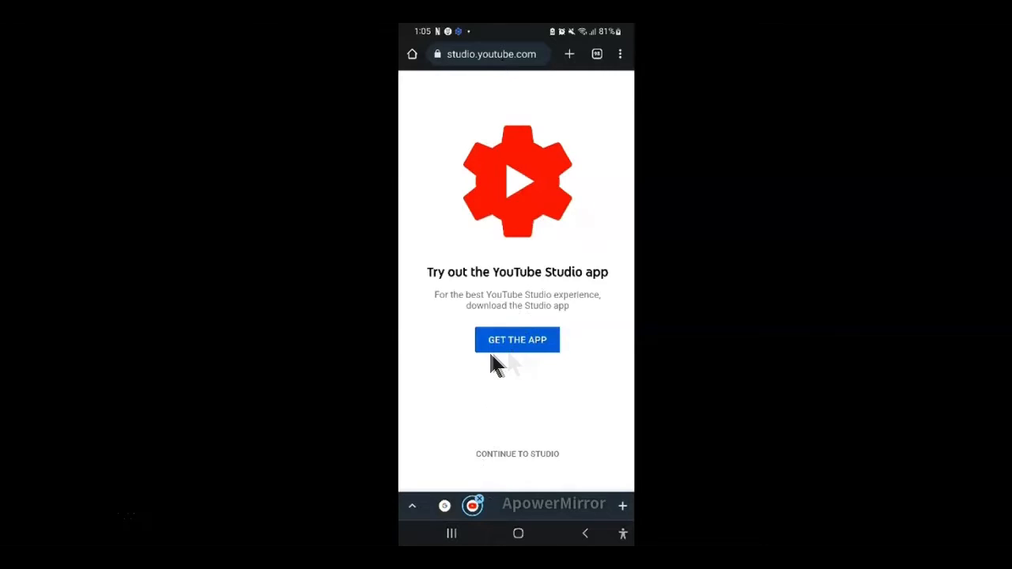
pyautogui.moveTo(531, 468)
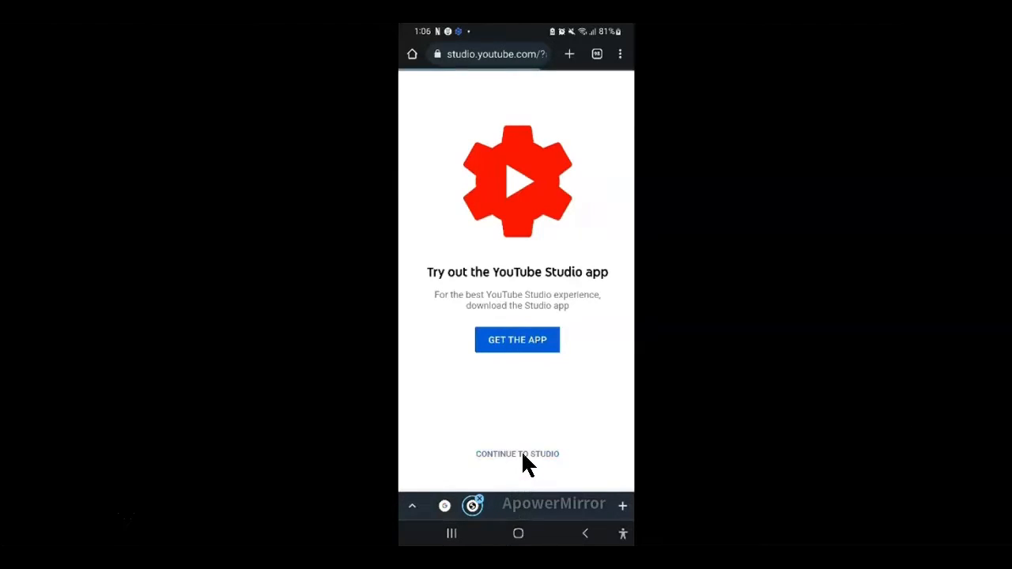
pyautogui.moveTo(541, 465)
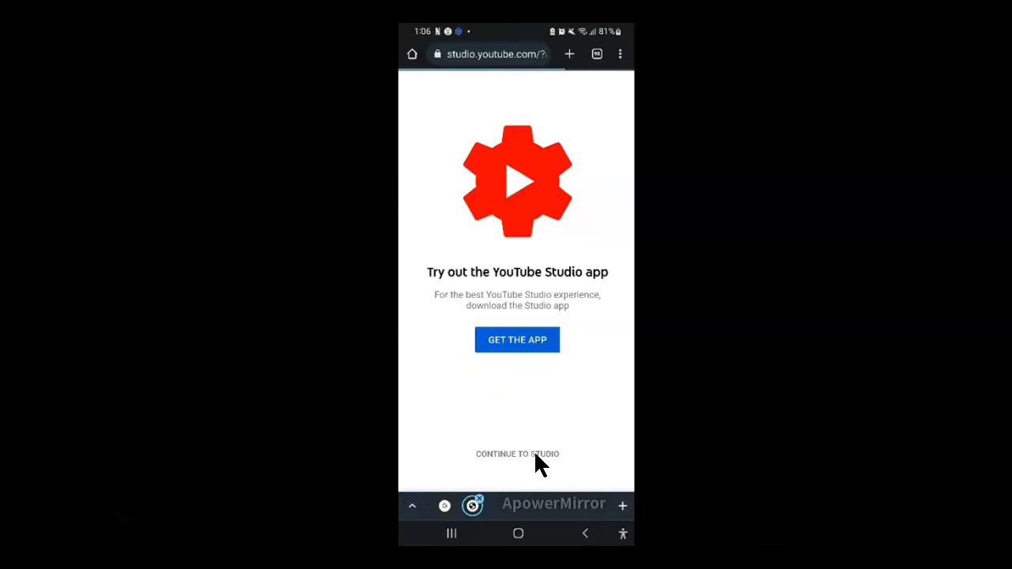
# - Choose CONTINUE TO STUDIO to use the web version instead of installing the app
pyautogui.click(516, 454)
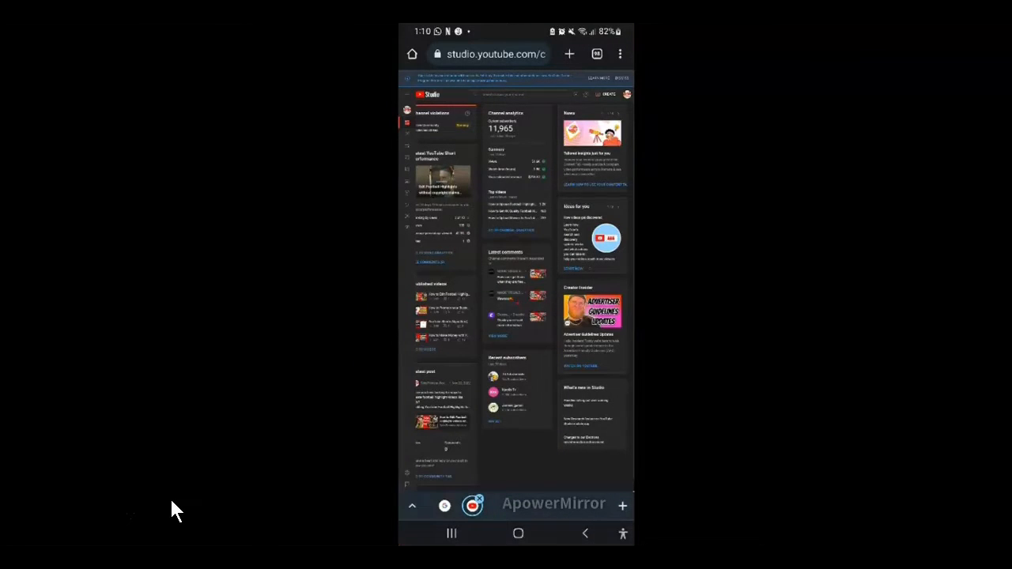
pyautogui.moveTo(646, 65)
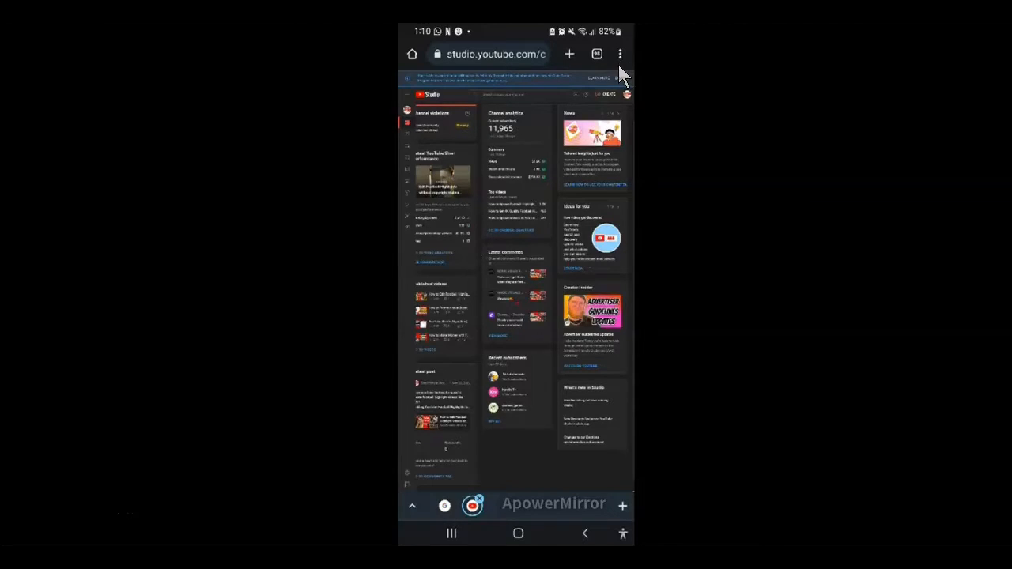
# - Add the Channel dashboard page to the home screen with its suggested name via Chrome's menu
pyautogui.click(620, 54)
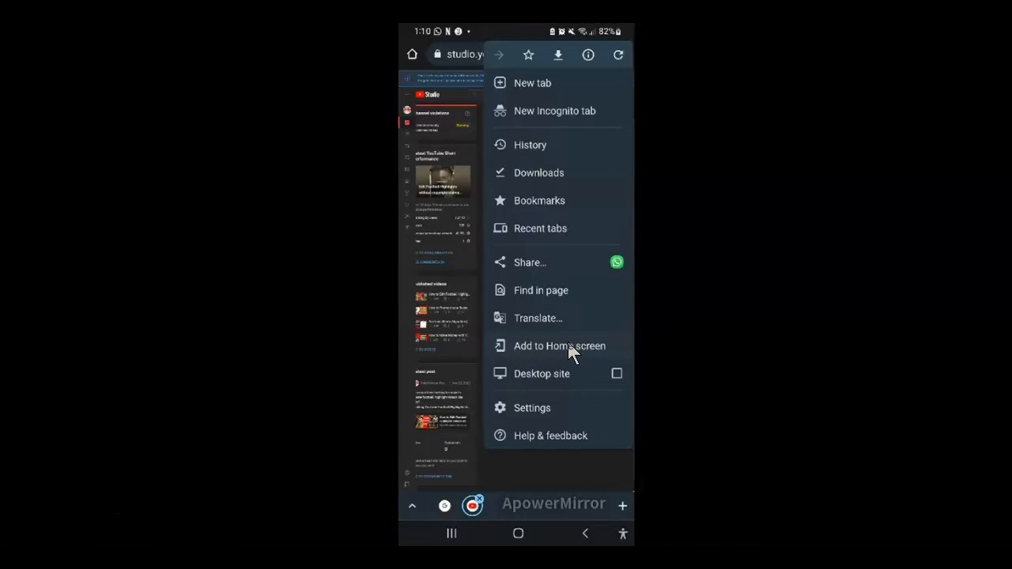
pyautogui.click(560, 344)
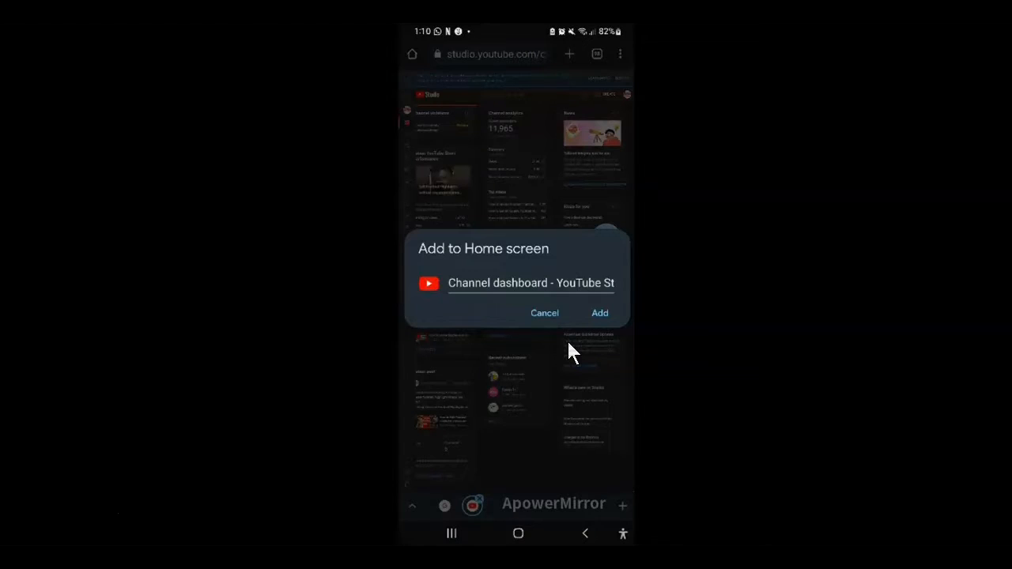
pyautogui.click(599, 314)
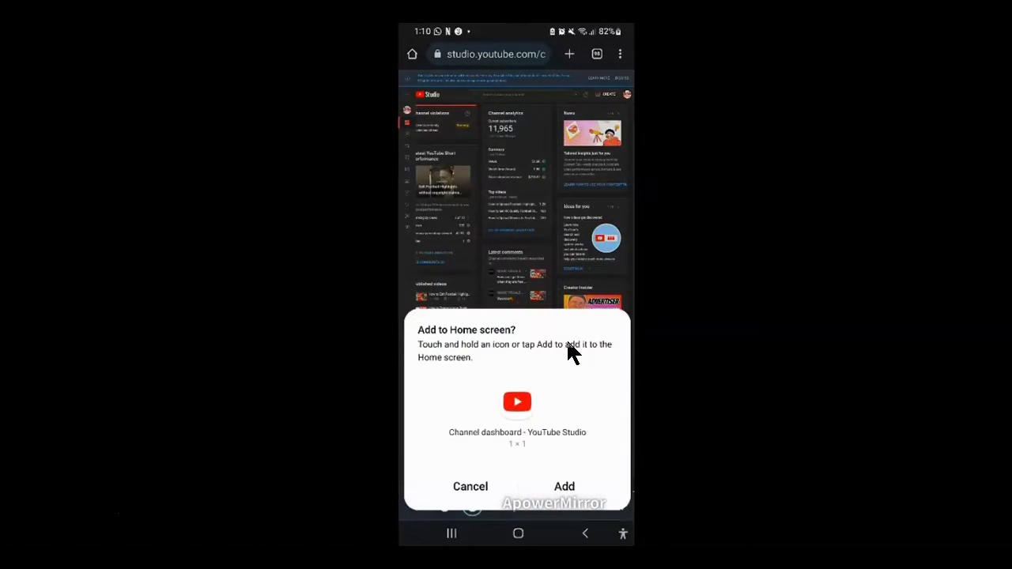
pyautogui.click(470, 487)
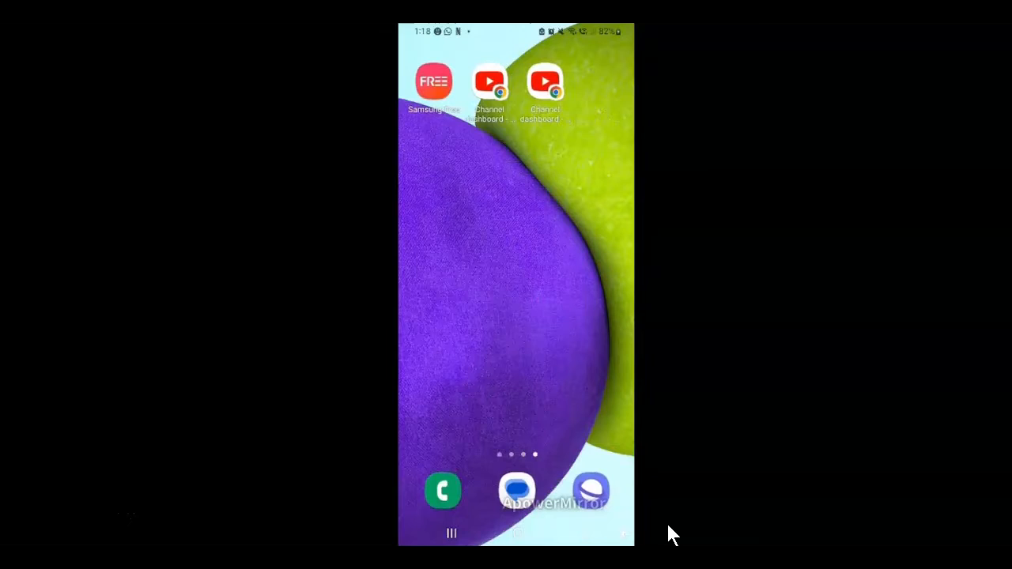
pyautogui.moveTo(534, 85)
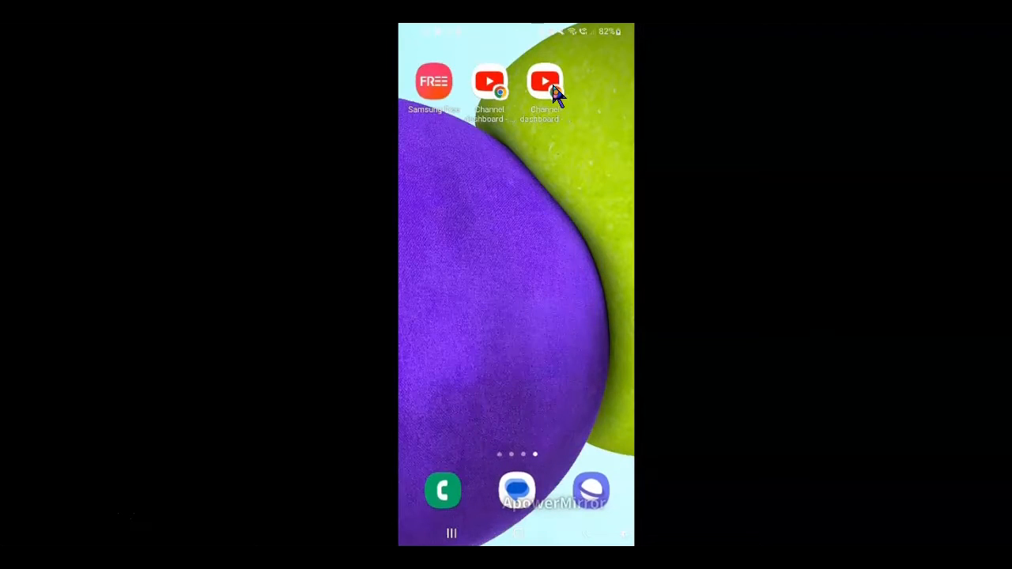
pyautogui.click(544, 82)
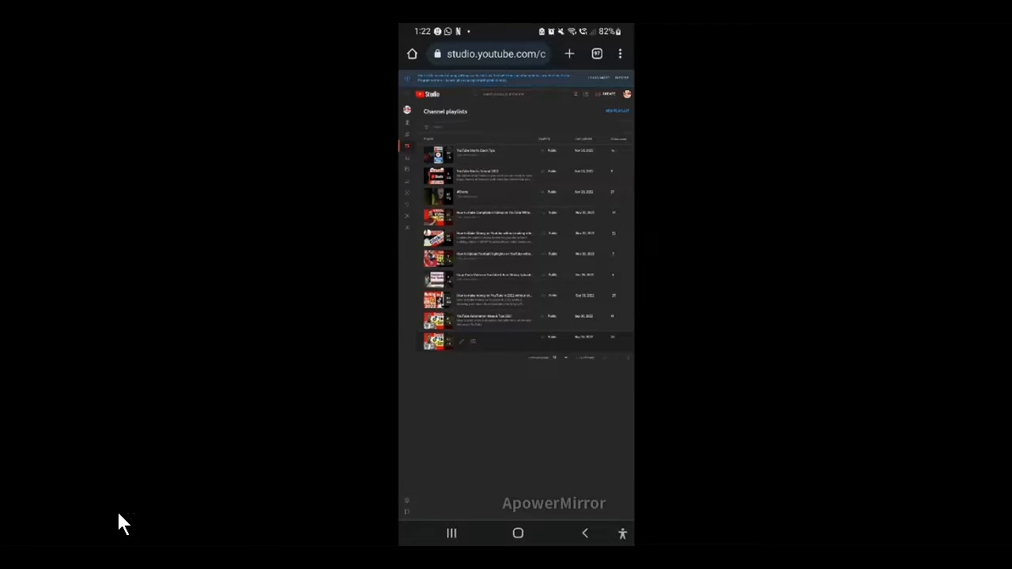
pyautogui.click(503, 54)
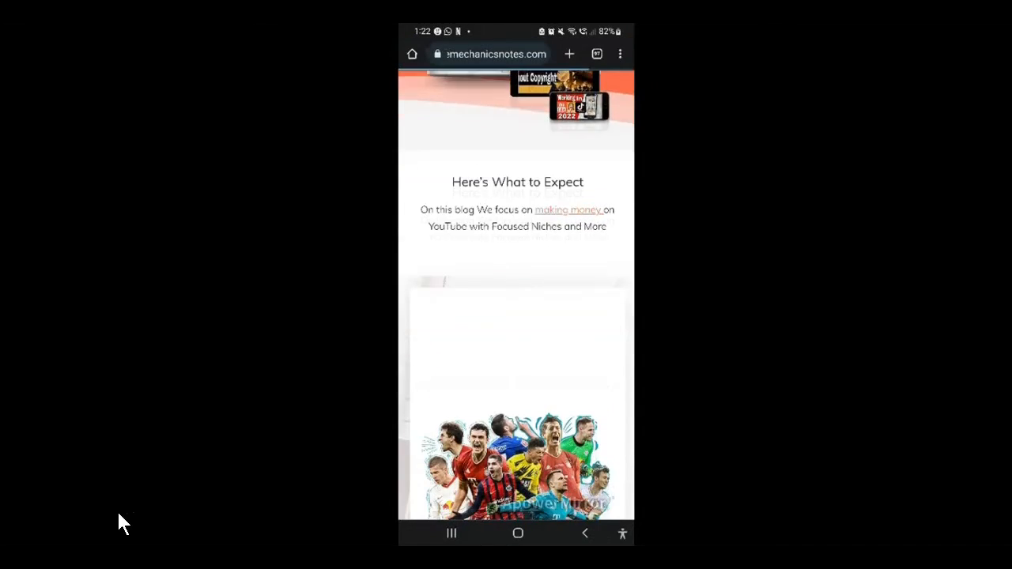
# - Scroll down the blog homepage to the Actionable YouTube Channel Growth Checklist post
pyautogui.scroll(-3)
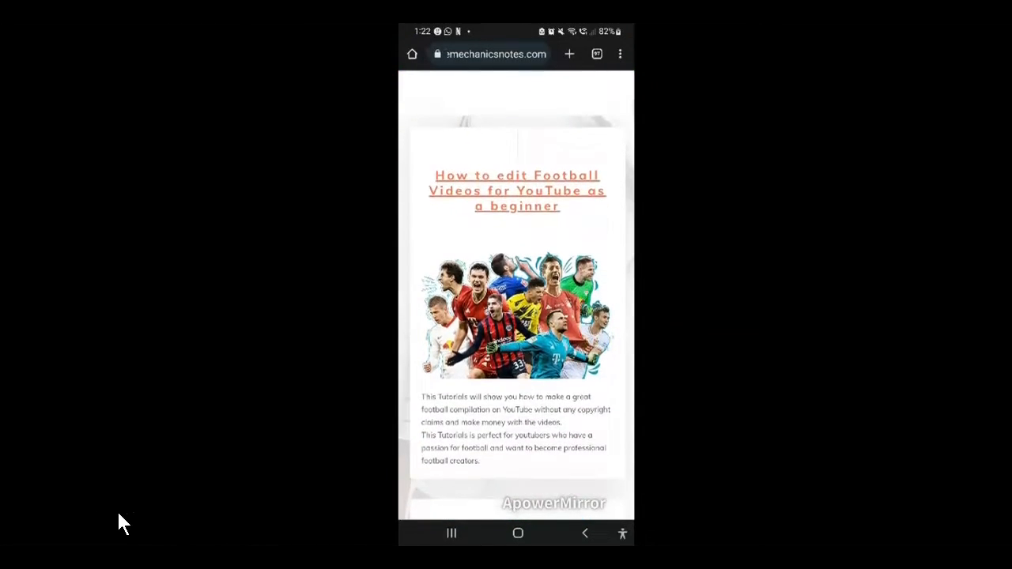
pyautogui.scroll(-3)
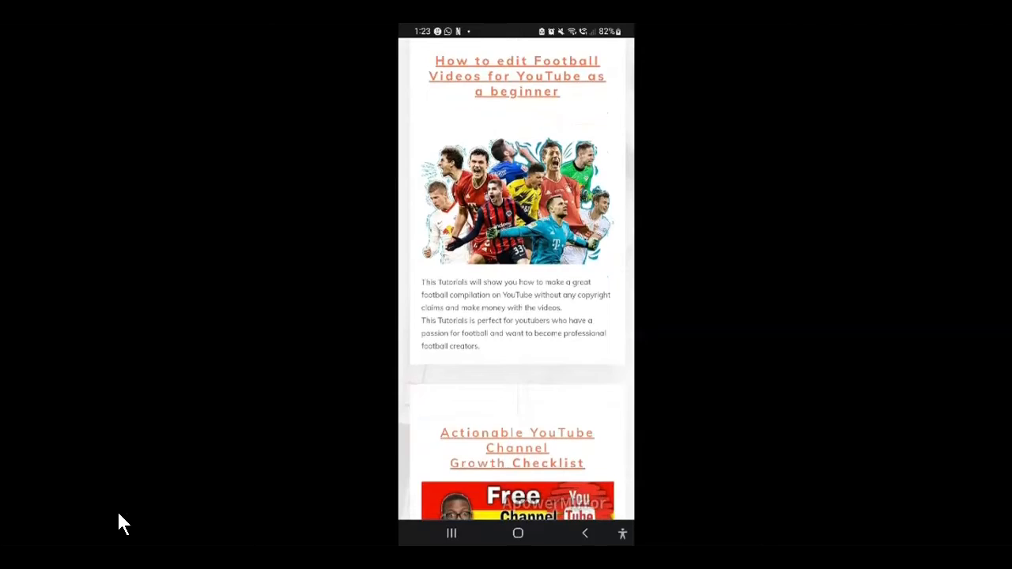
pyautogui.scroll(-3)
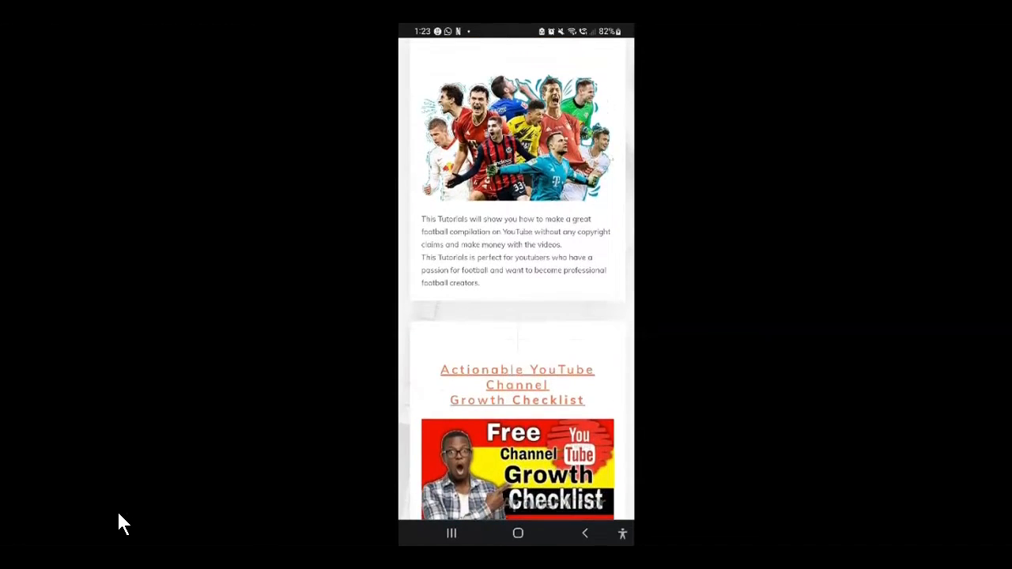
pyautogui.scroll(-3)
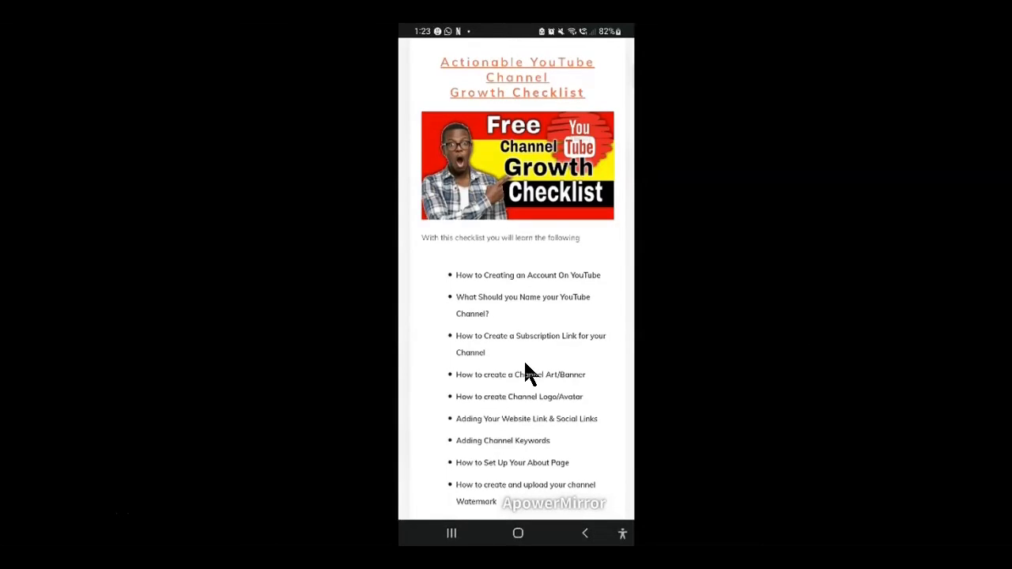
pyautogui.scroll(-3)
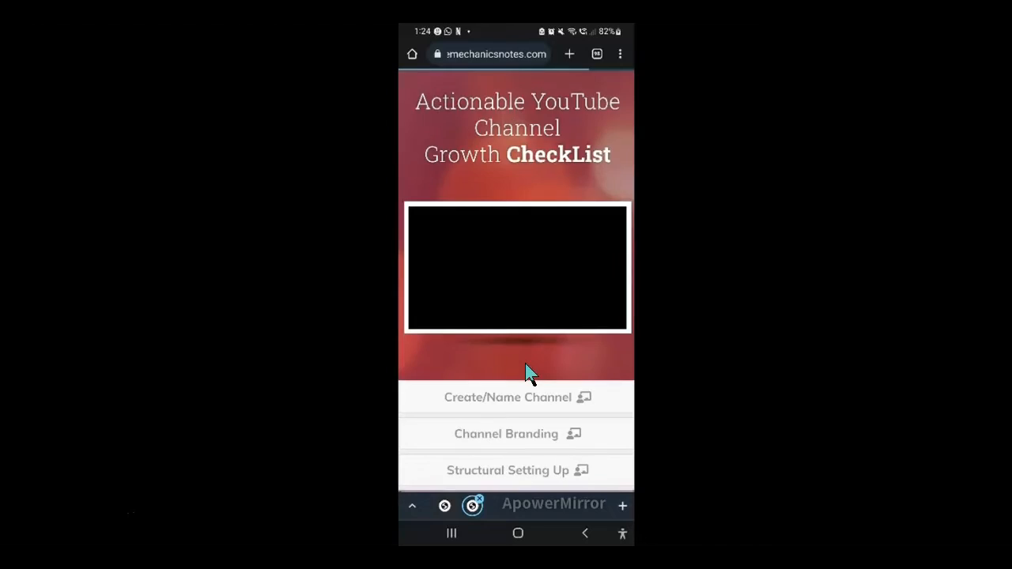
# - Show the Channel Branding section and expand the Channel Art/Banner tip
pyautogui.click(506, 434)
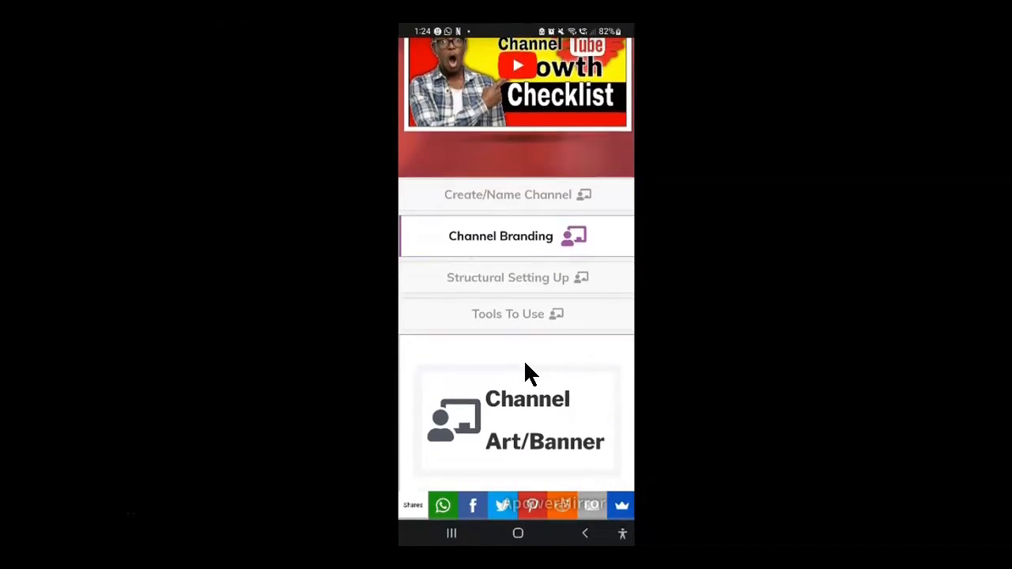
pyautogui.scroll(-3)
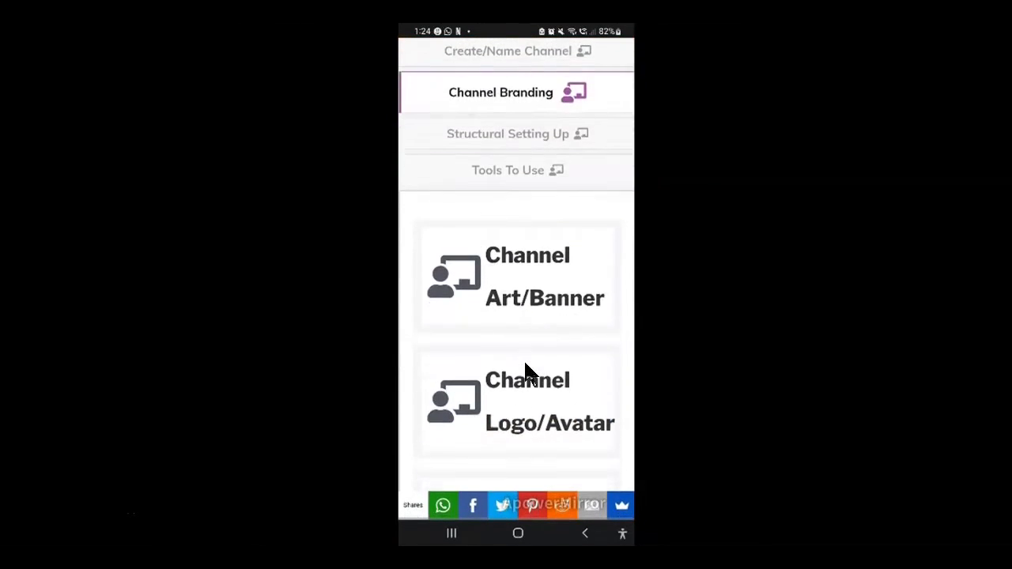
pyautogui.scroll(-3)
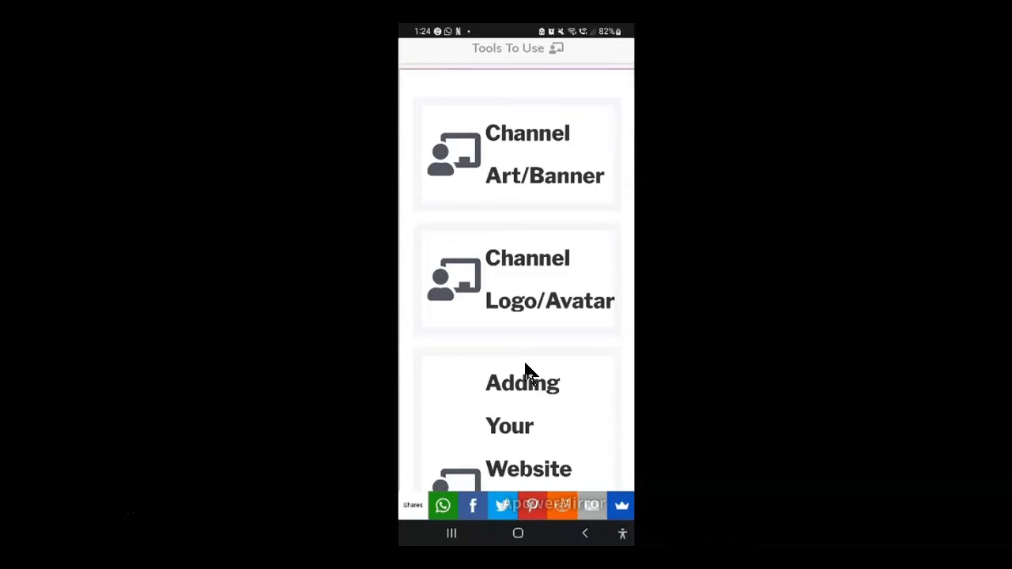
pyautogui.click(518, 155)
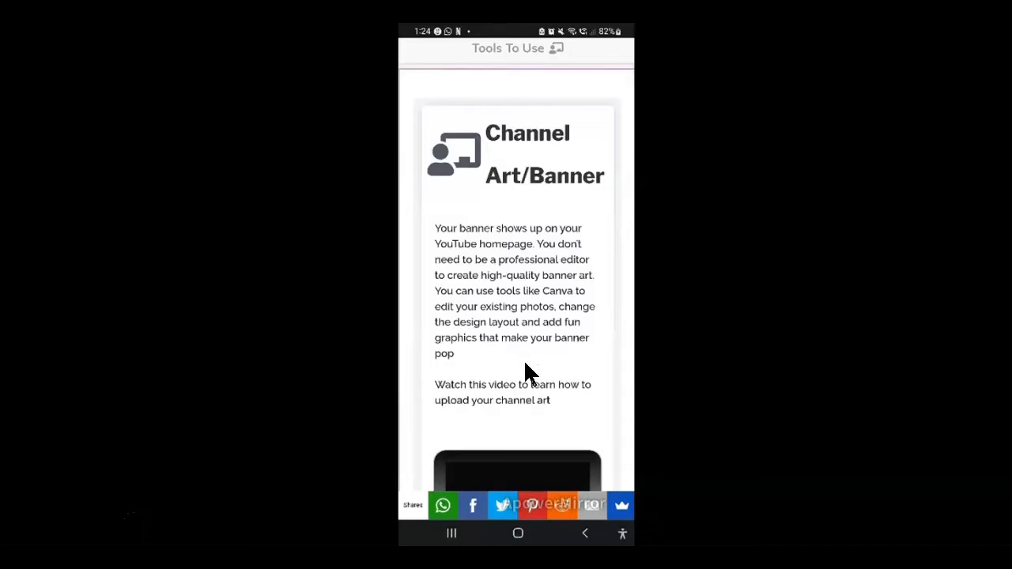
# - Scroll through the branding tips past logo, links and keywords to Setting Up Your About Page
pyautogui.scroll(-3)
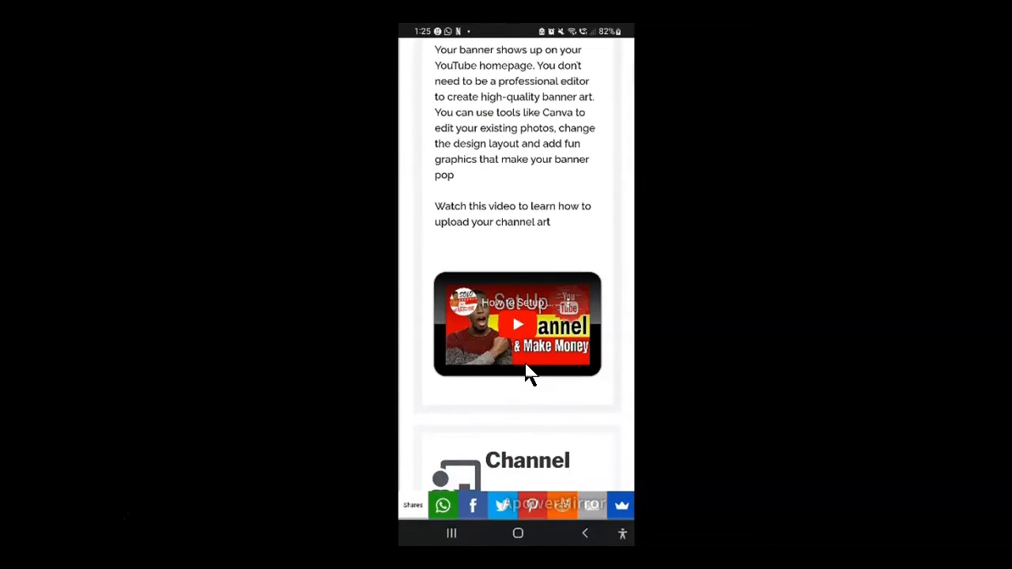
pyautogui.scroll(-3)
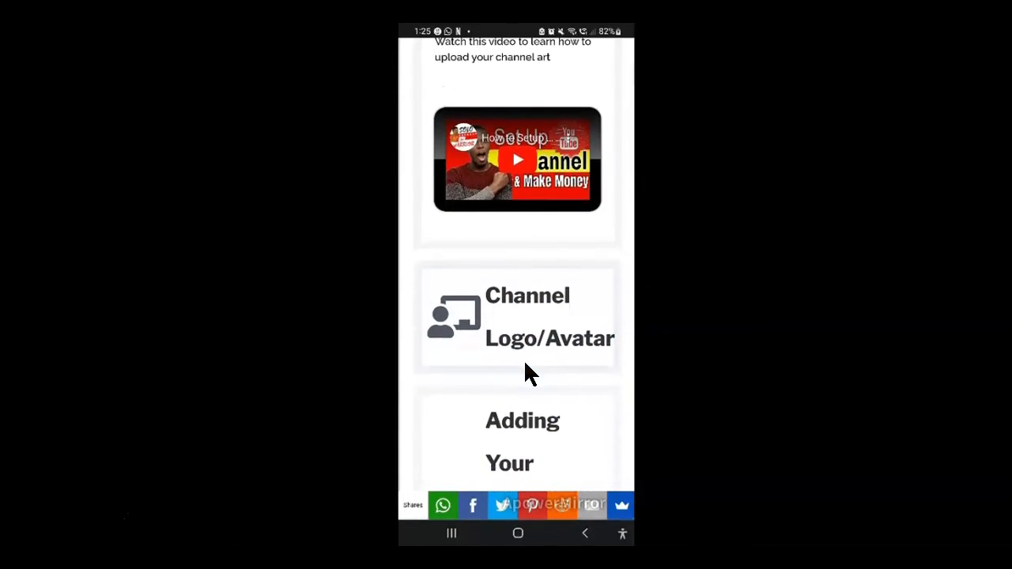
pyautogui.scroll(-3)
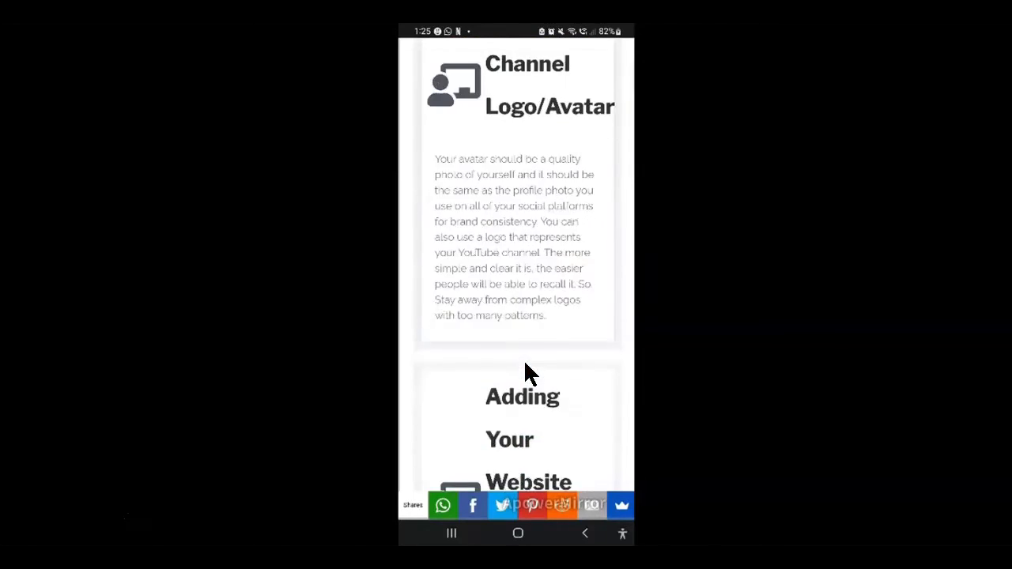
pyautogui.scroll(-3)
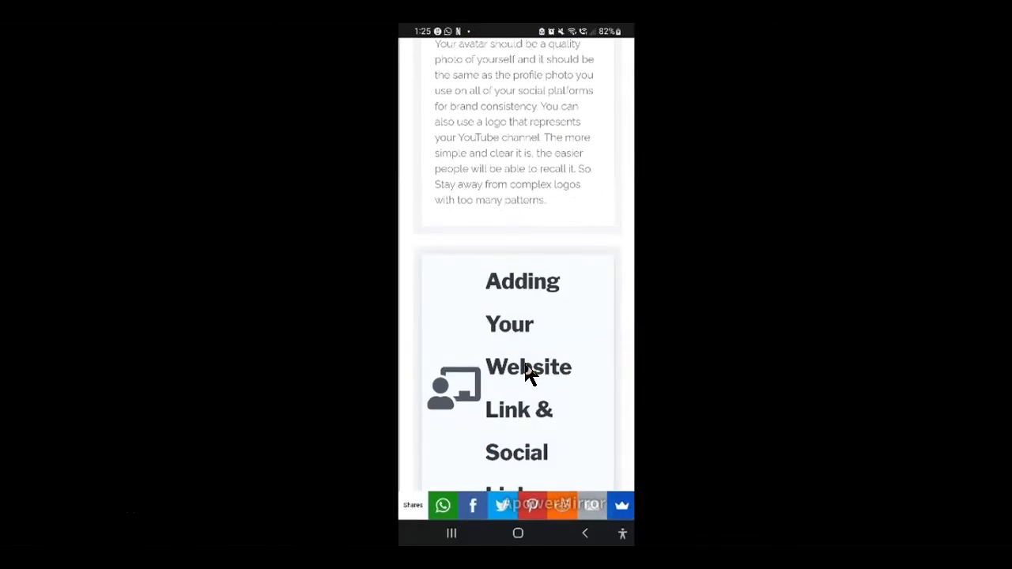
pyautogui.scroll(-3)
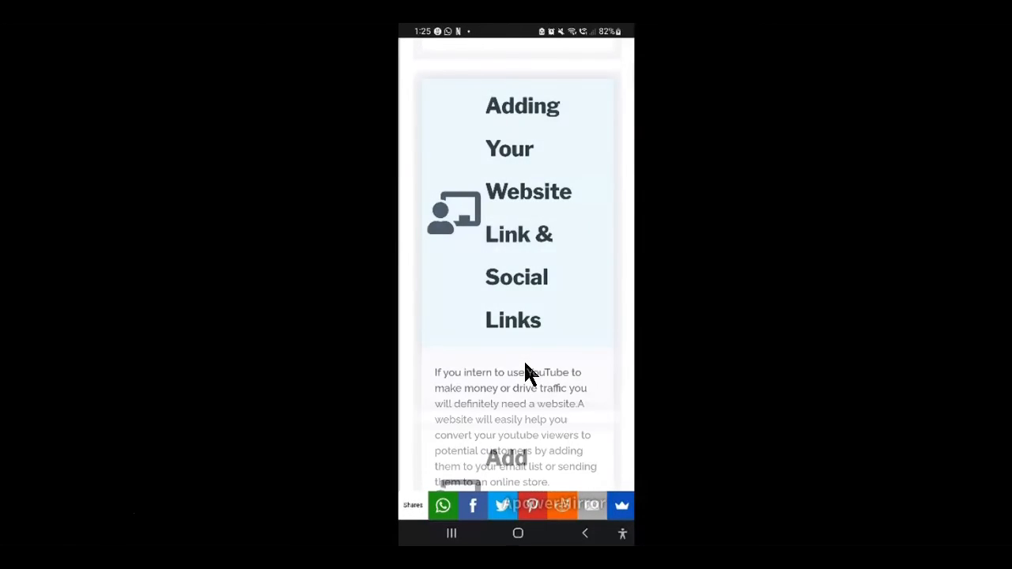
pyautogui.scroll(-3)
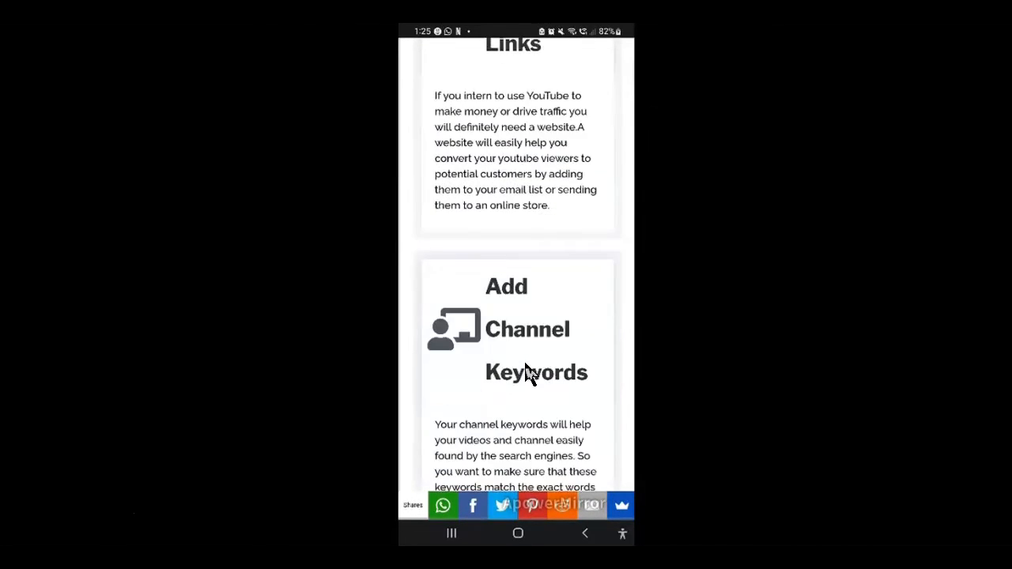
pyautogui.scroll(-3)
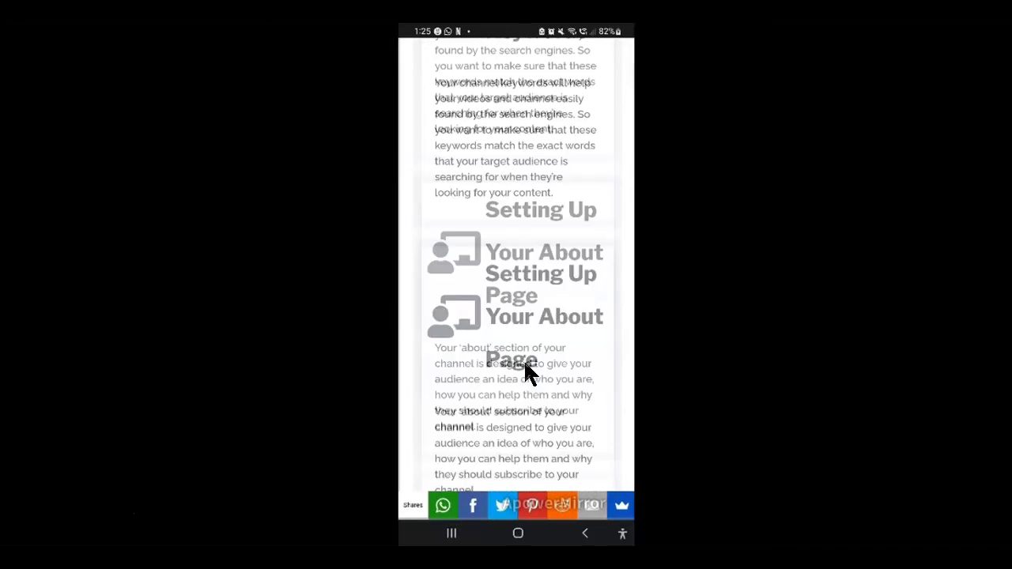
pyautogui.scroll(-3)
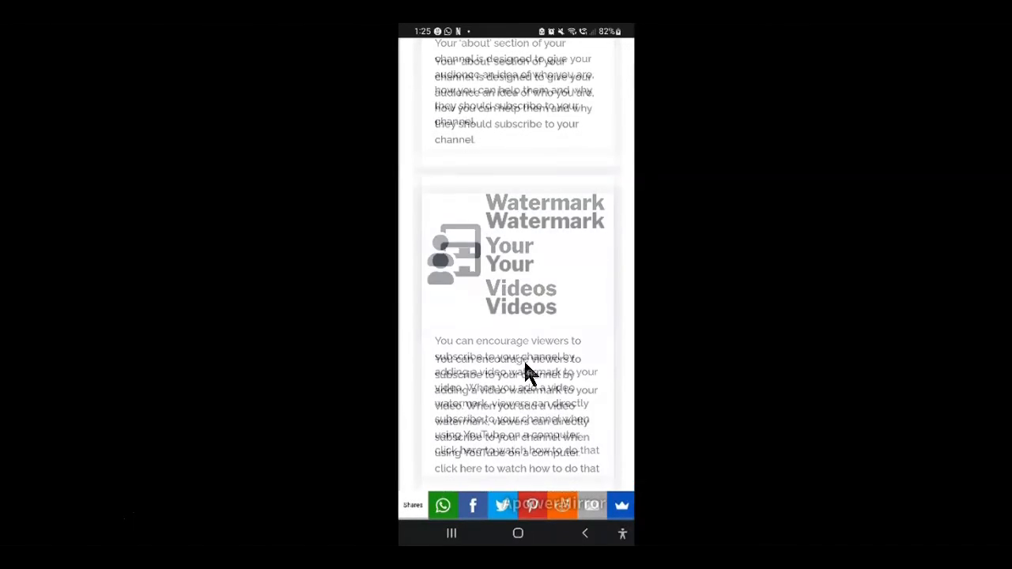
pyautogui.scroll(-3)
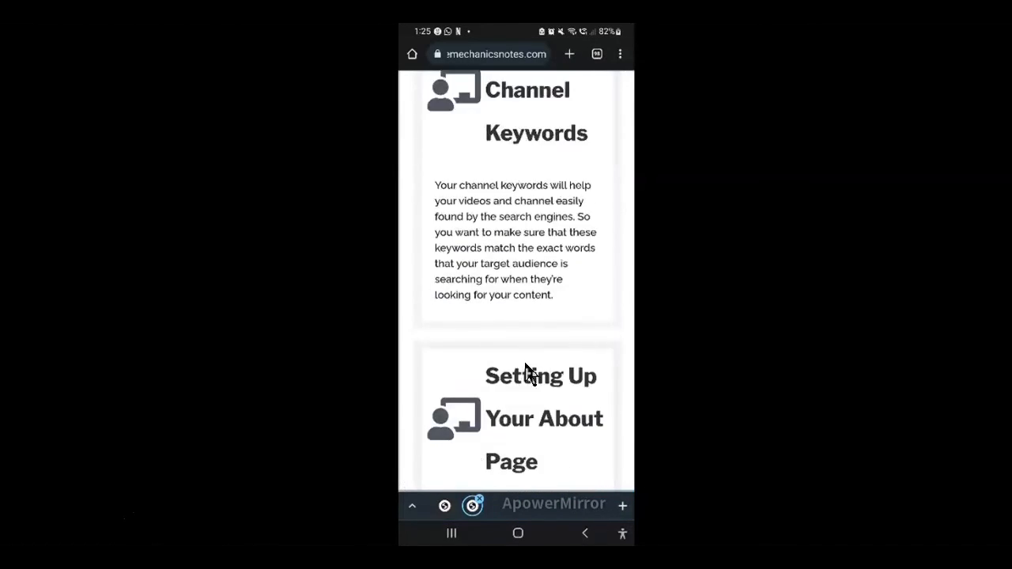